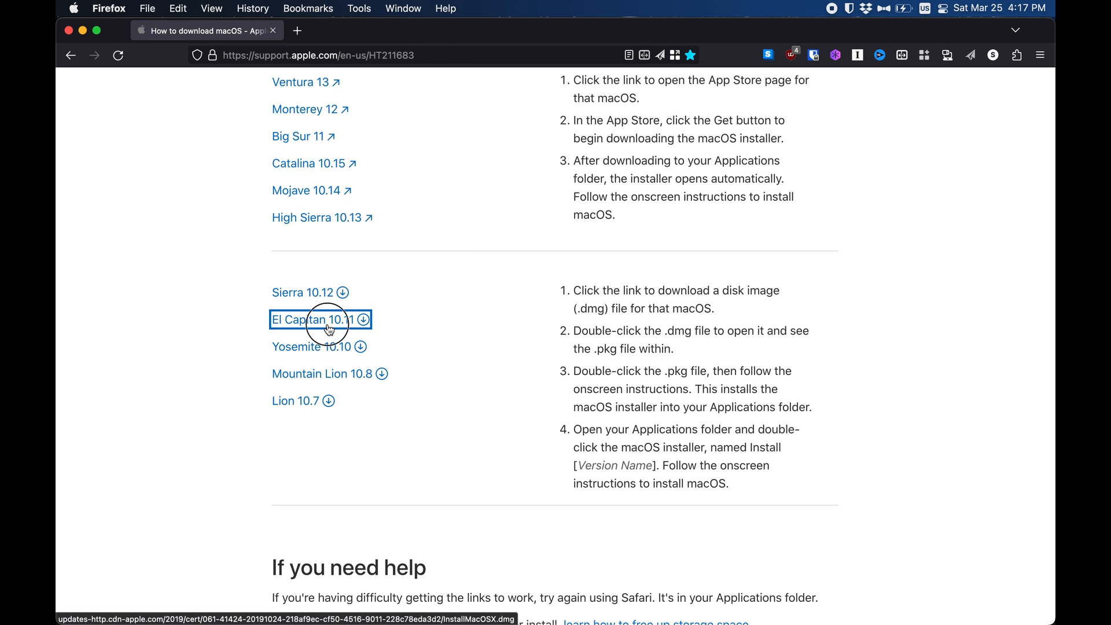
# Step: Download the El Capitan 10.11 disk image from Apple's support page to the Desktop
pyautogui.click(313, 320)
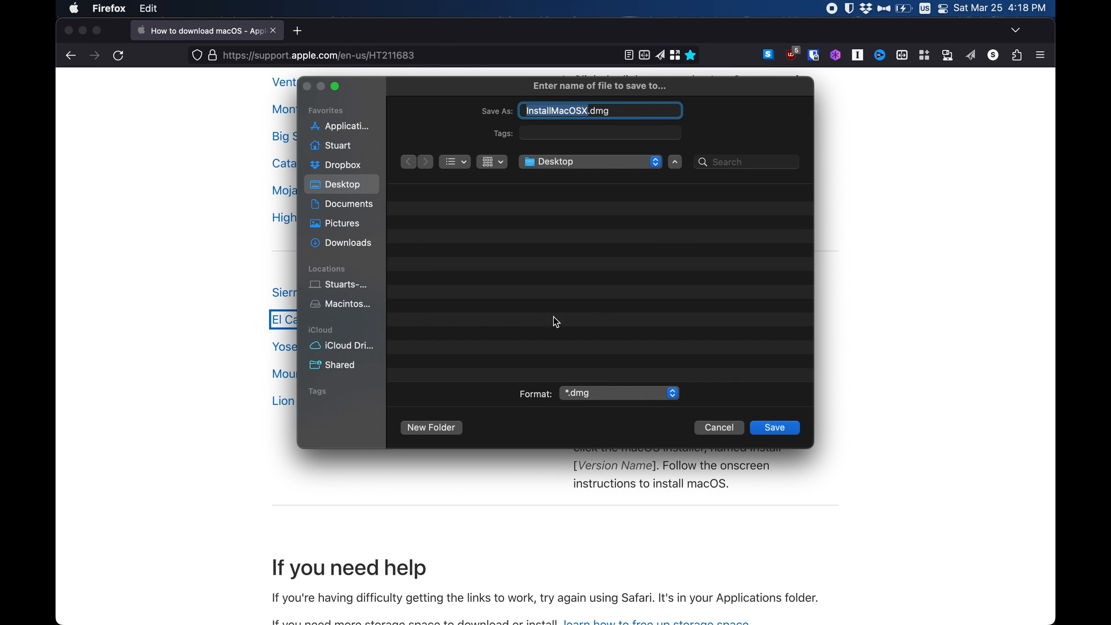
pyautogui.click(774, 428)
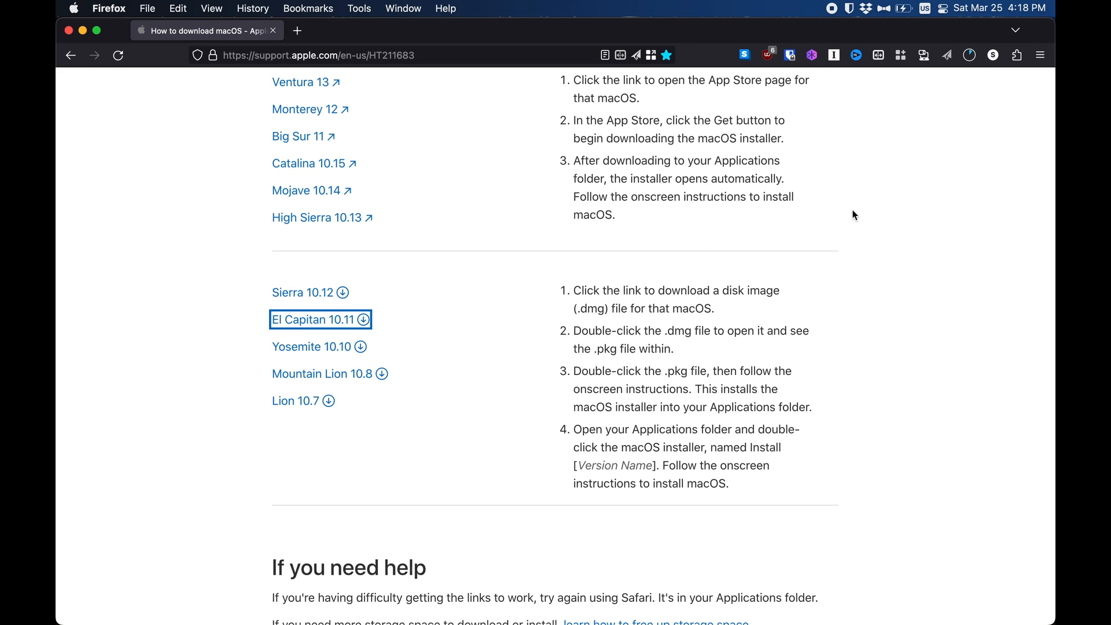
pyautogui.moveTo(948, 115)
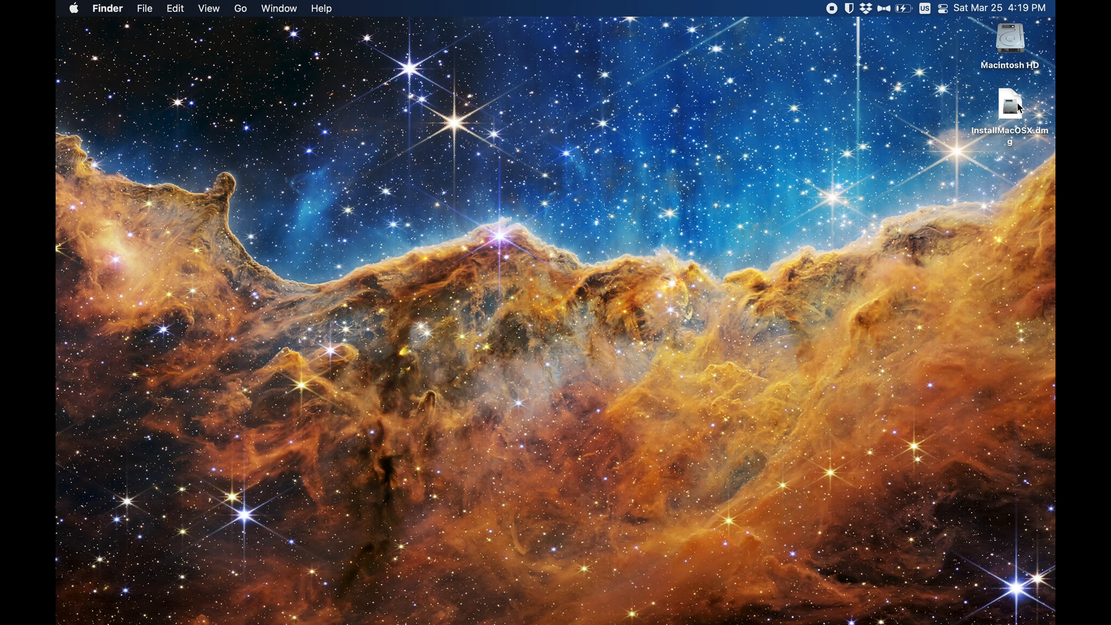
# Step: Mount InstallMacOSX.dmg and launch InstallMacOSX.pkg, allowing its compatibility check
pyautogui.doubleClick(1011, 104)
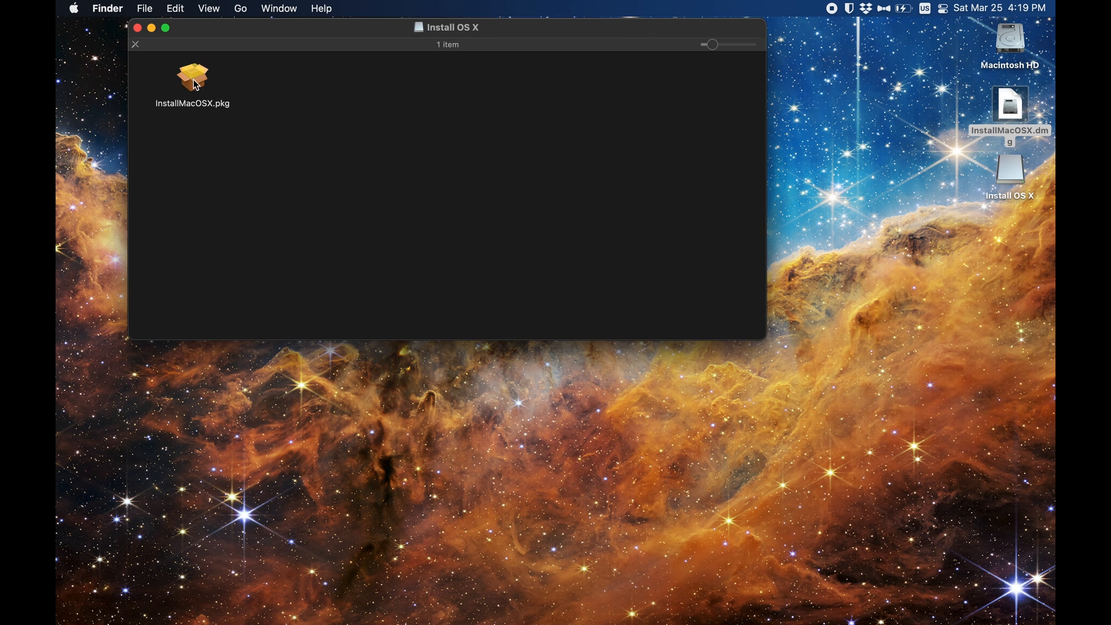
pyautogui.doubleClick(193, 77)
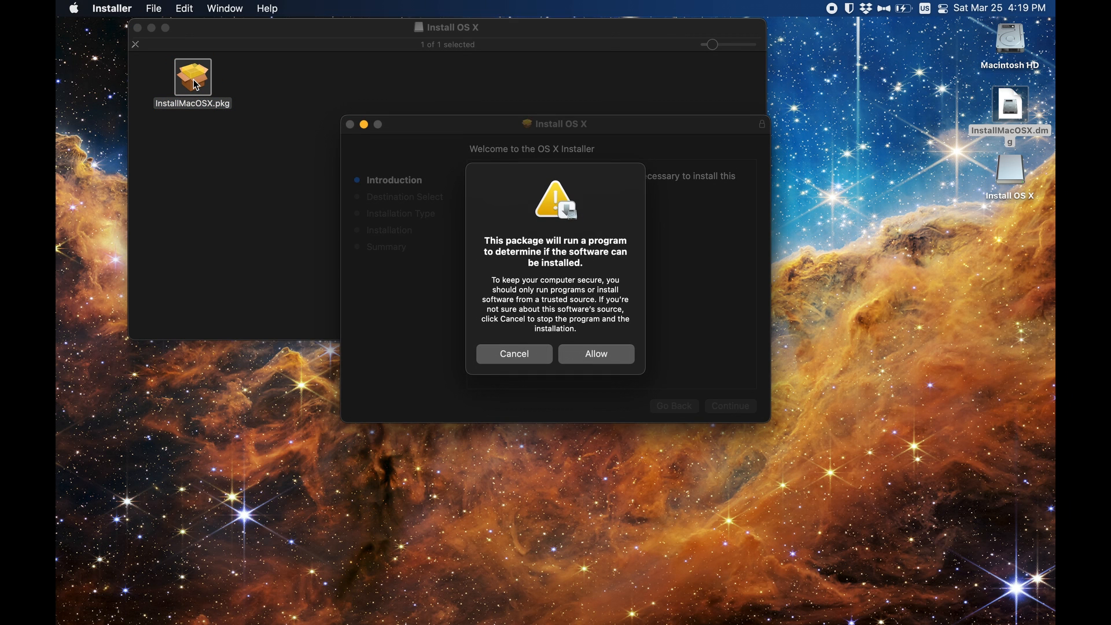
pyautogui.click(596, 354)
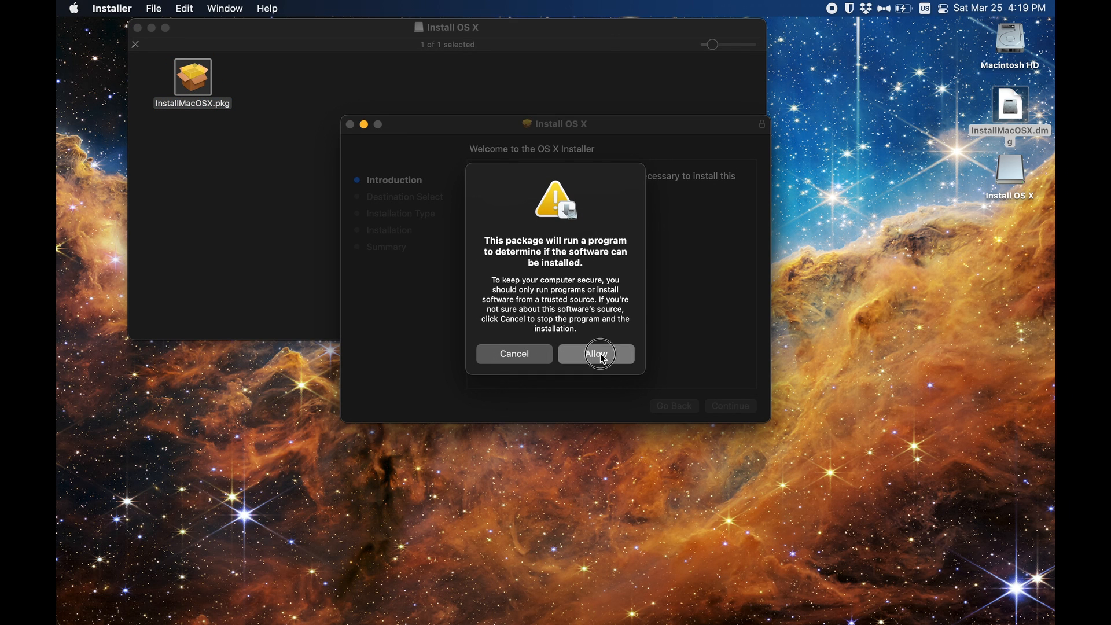
# Step: Continue through the Installer steps and start the standard install on Macintosh HD
pyautogui.click(599, 354)
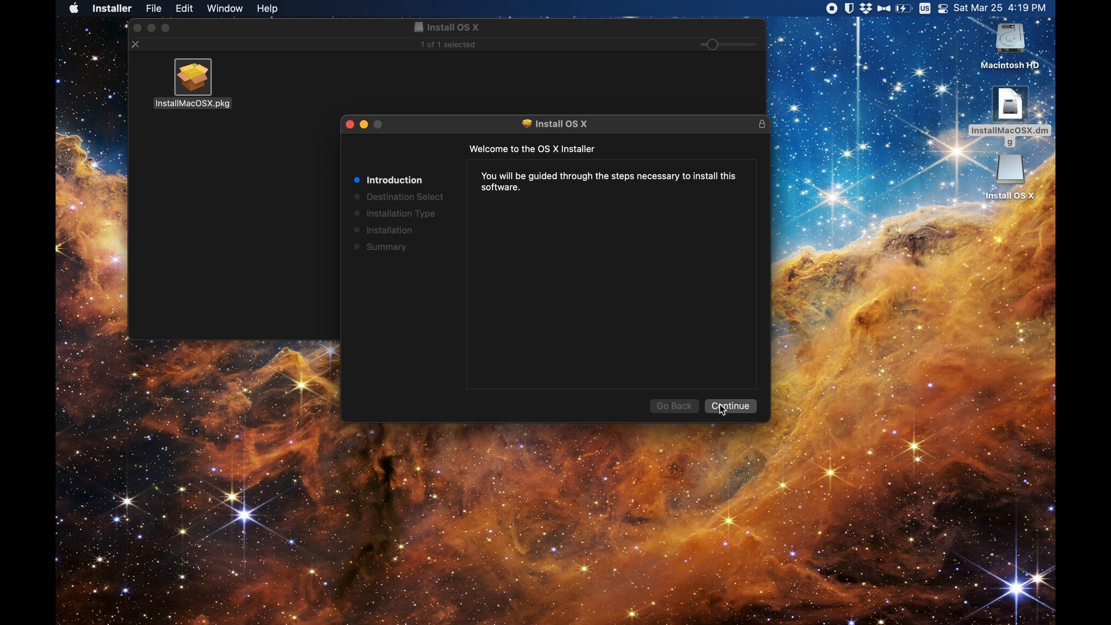
pyautogui.click(731, 405)
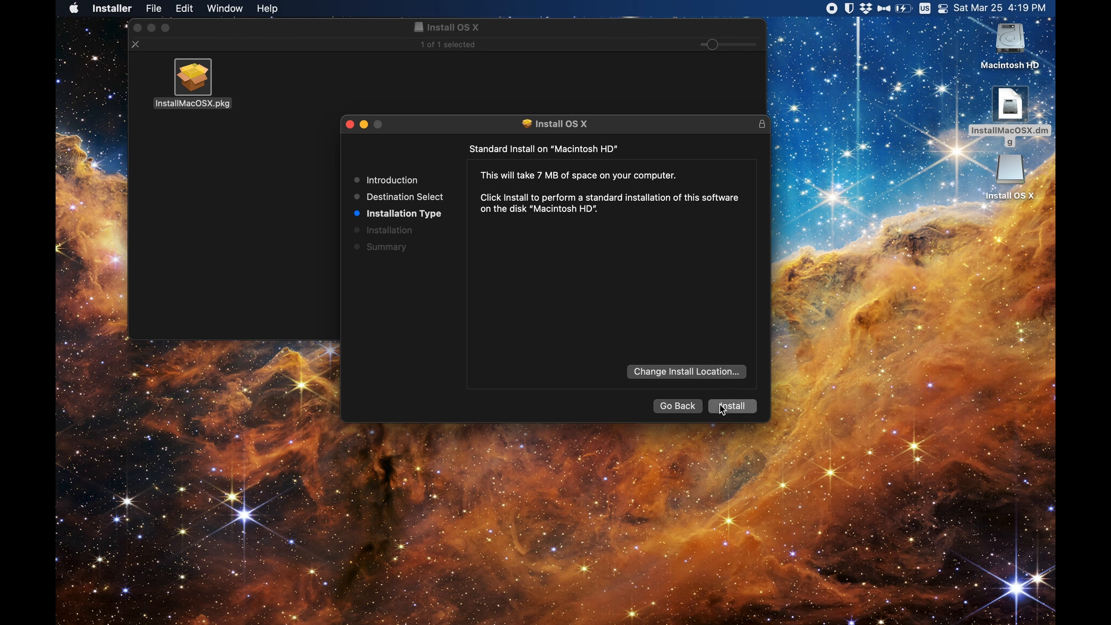
pyautogui.click(732, 405)
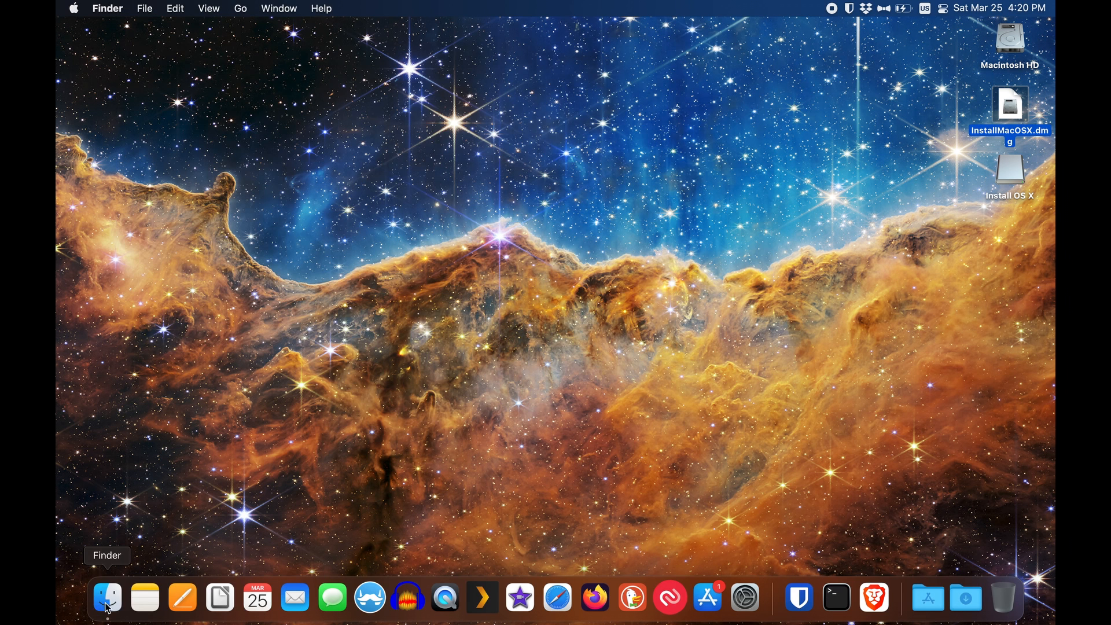
# Step: Launch Install OS X El Capitan.app from the Applications folder in Finder
pyautogui.click(107, 598)
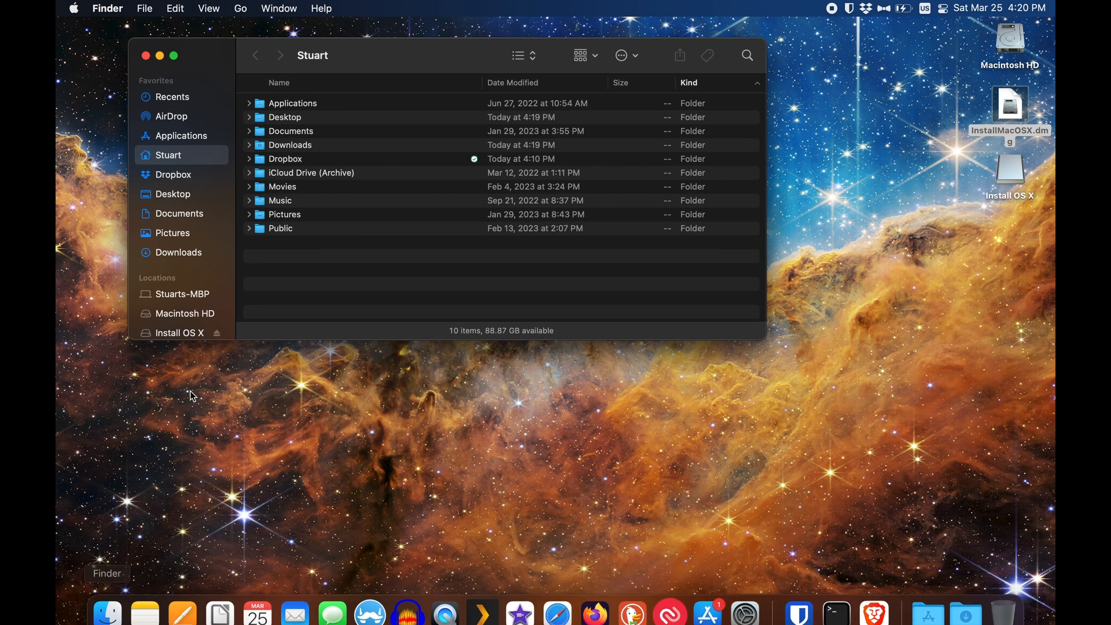
pyautogui.click(181, 136)
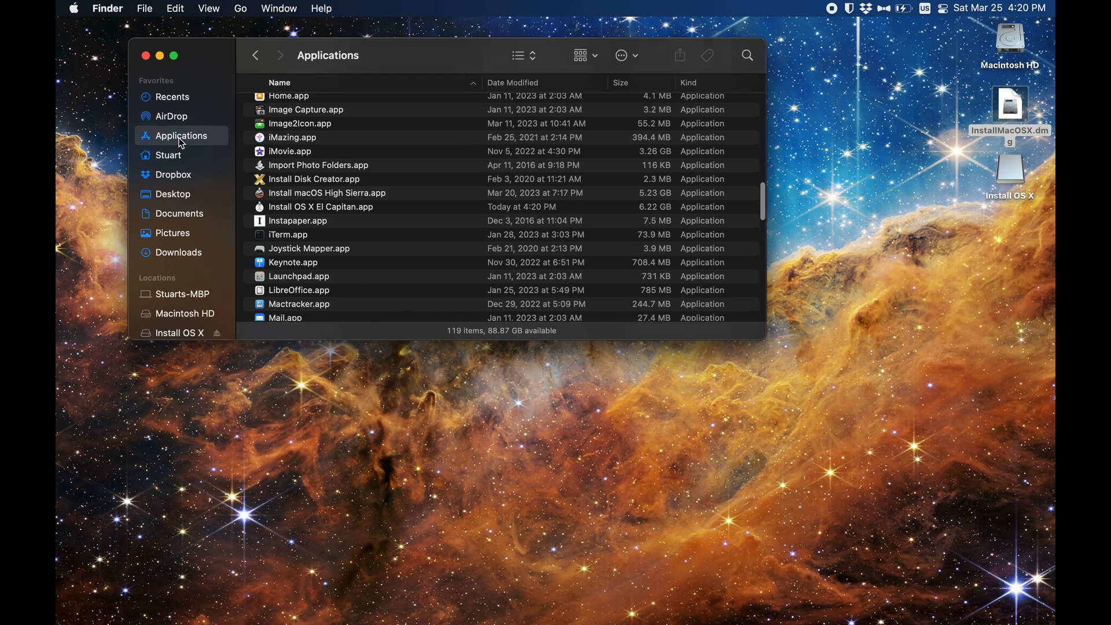
pyautogui.moveTo(357, 224)
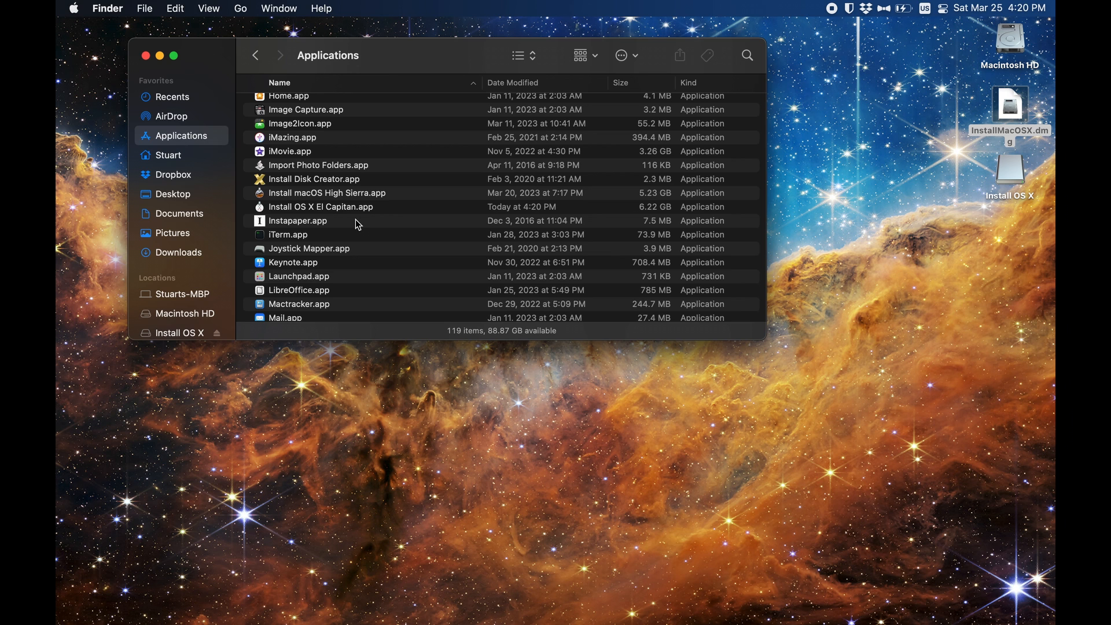
pyautogui.click(343, 206)
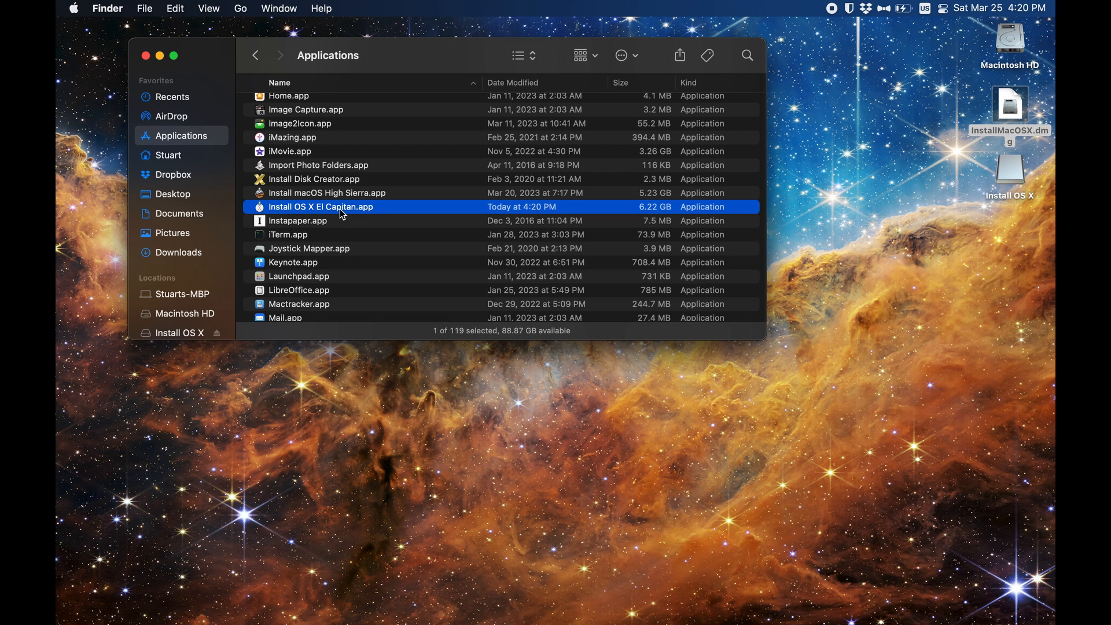
pyautogui.doubleClick(320, 207)
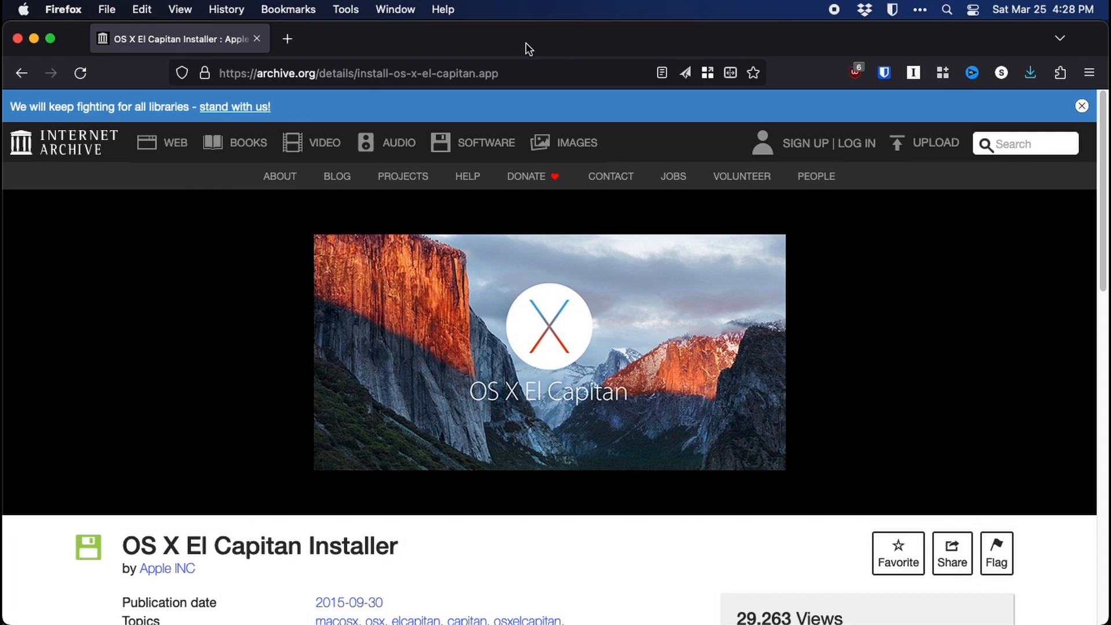
pyautogui.moveTo(528, 119)
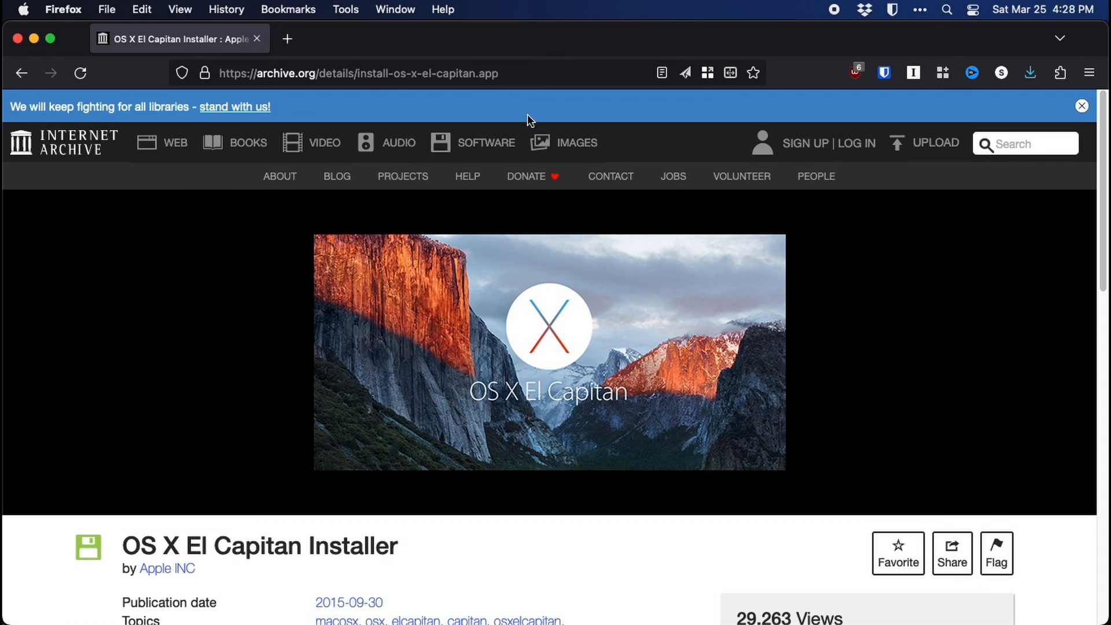
pyautogui.moveTo(425, 187)
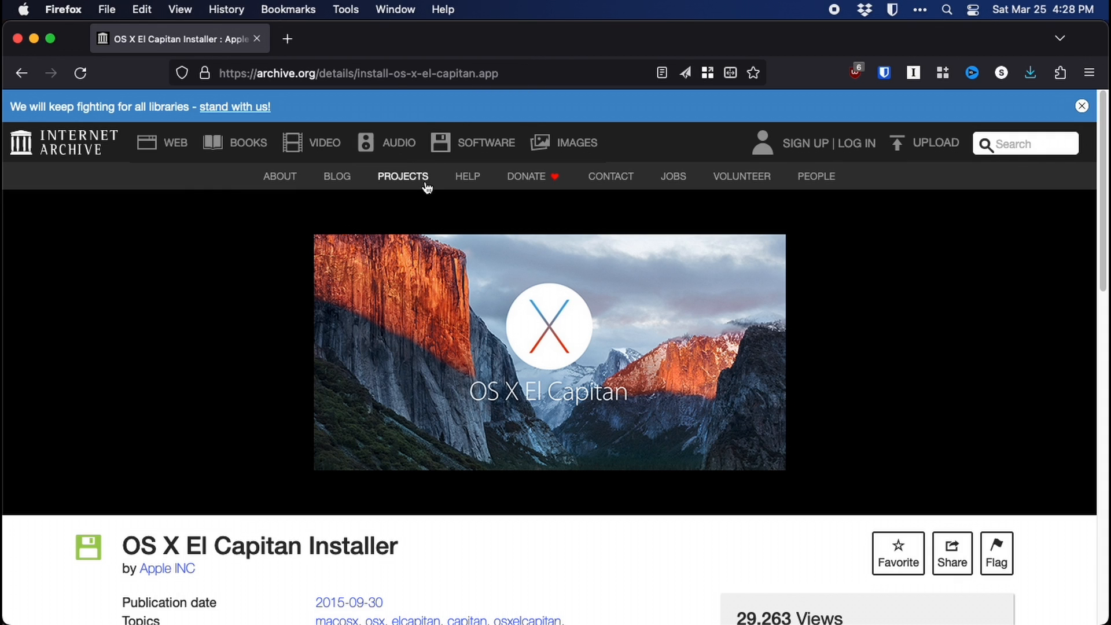
# Step: Scroll the archive.org El Capitan page down to its description and Download Options panel
pyautogui.click(1082, 106)
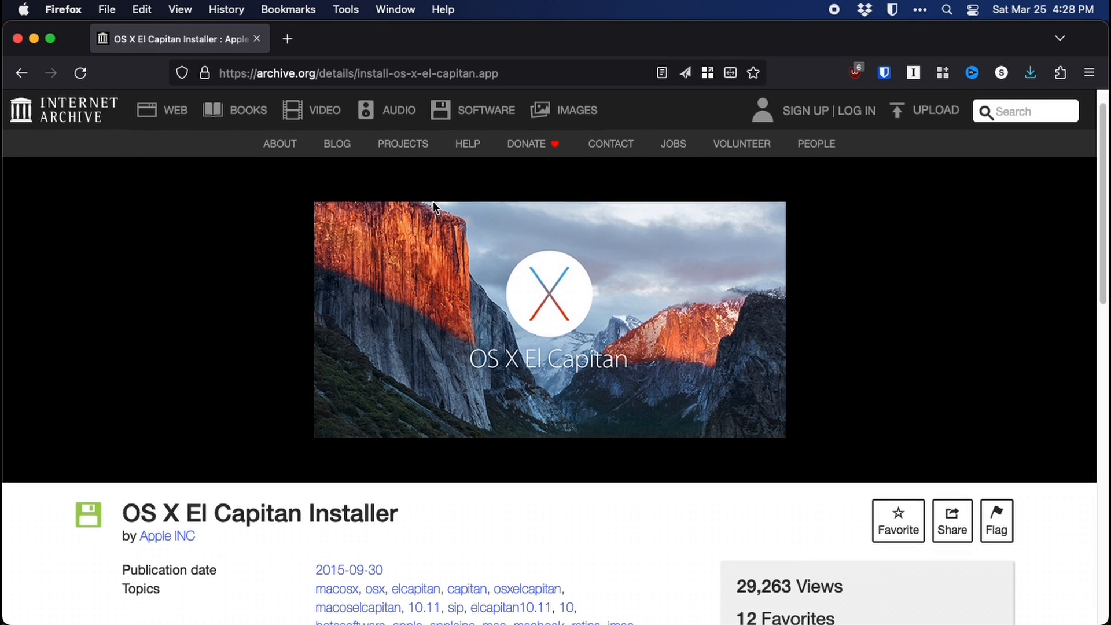
pyautogui.scroll(-3)
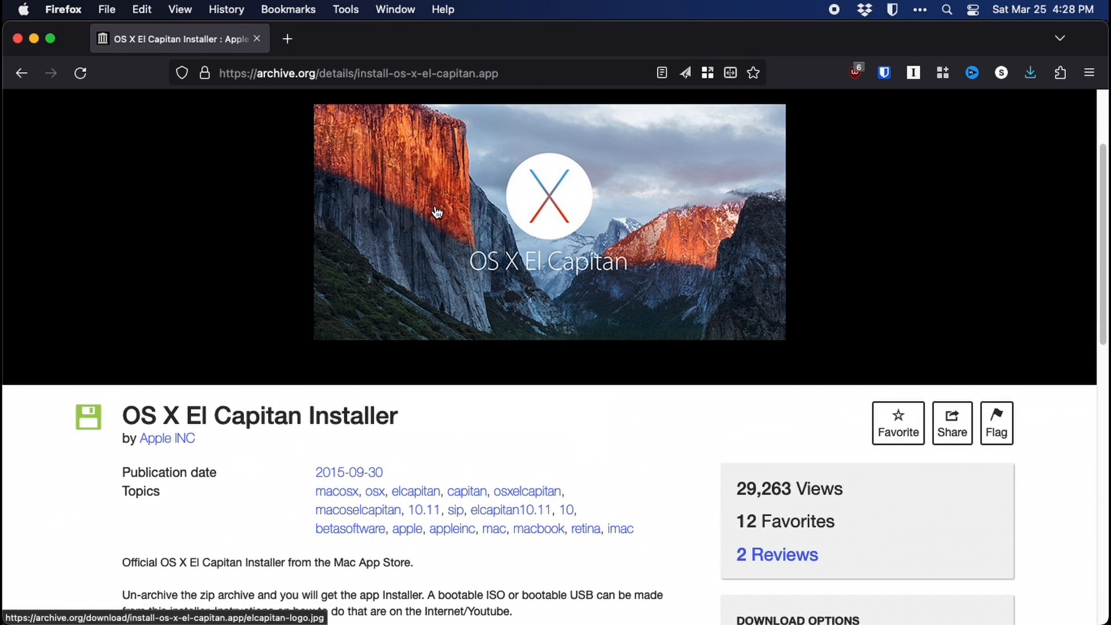
pyautogui.scroll(-3)
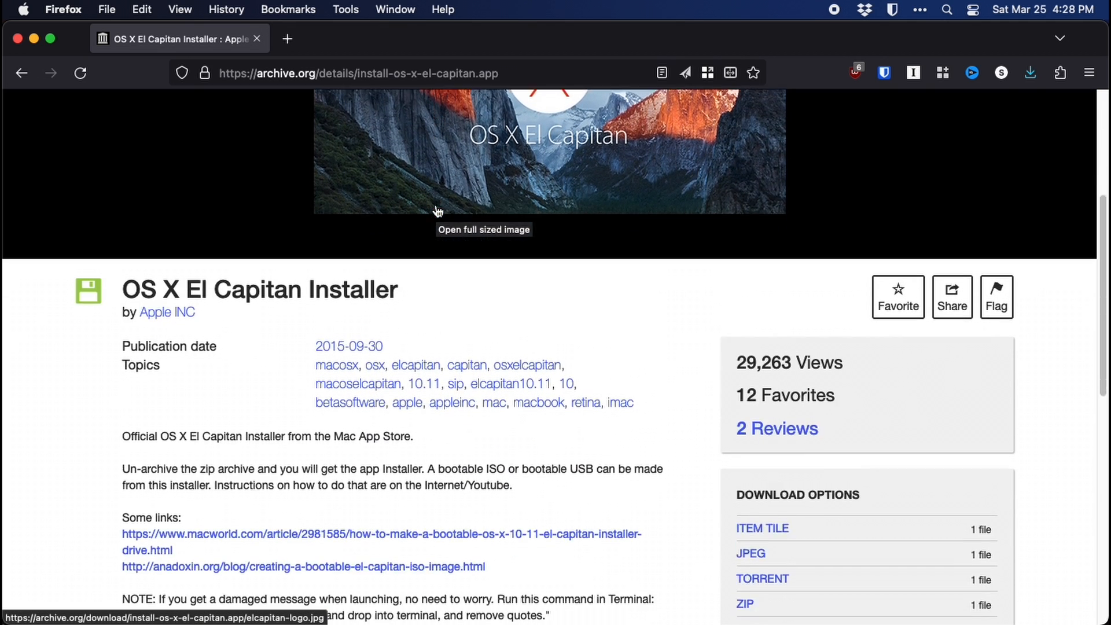
pyautogui.scroll(-3)
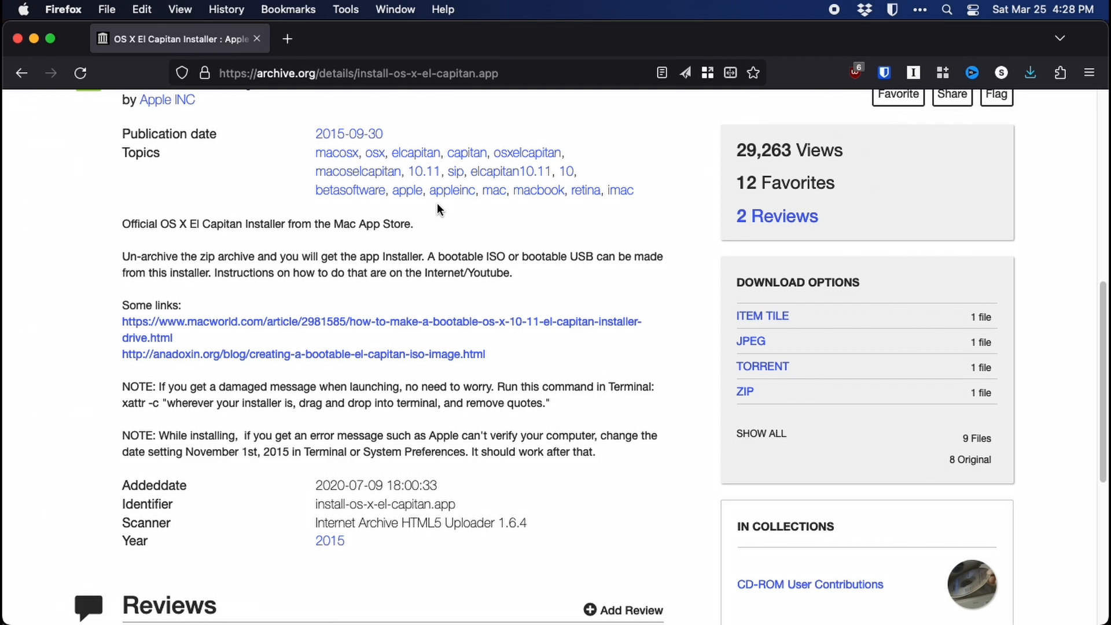
pyautogui.moveTo(478, 208)
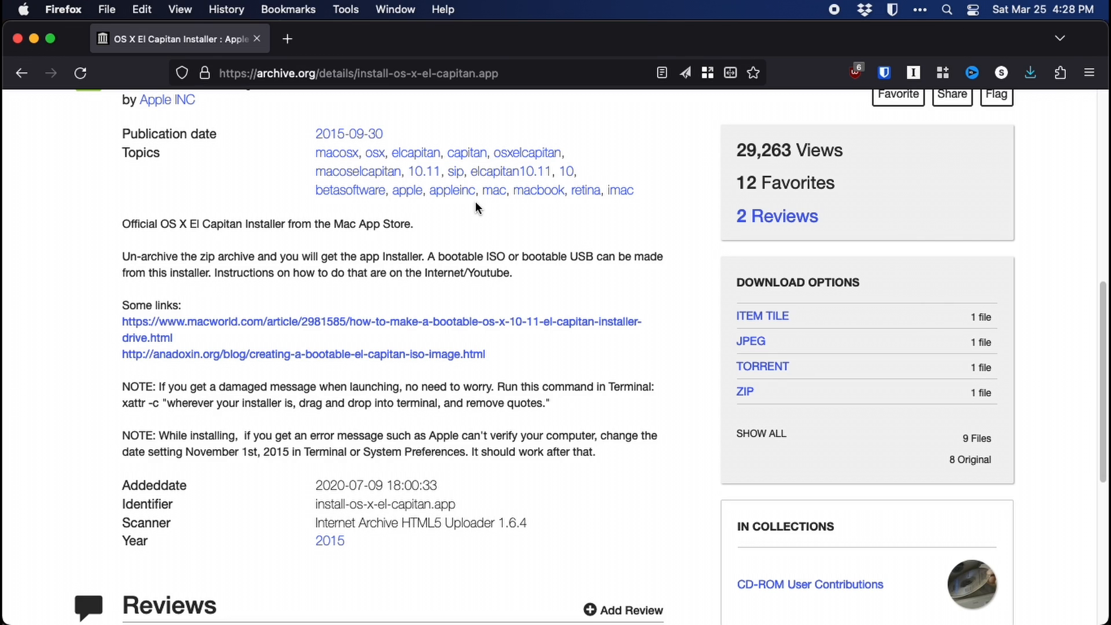
pyautogui.moveTo(591, 239)
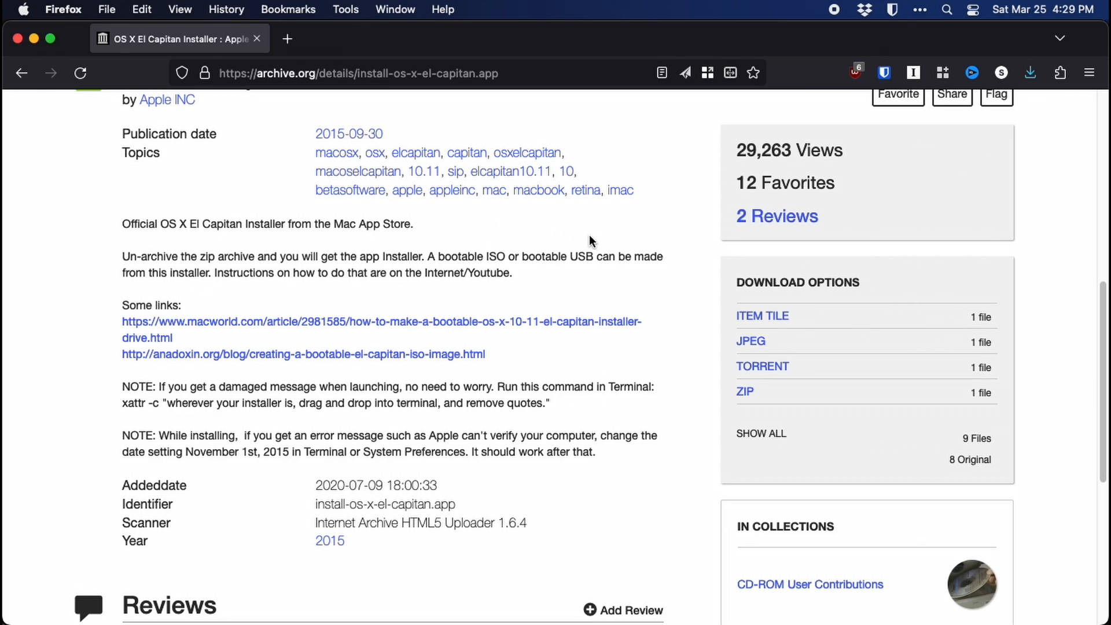
pyautogui.moveTo(594, 243)
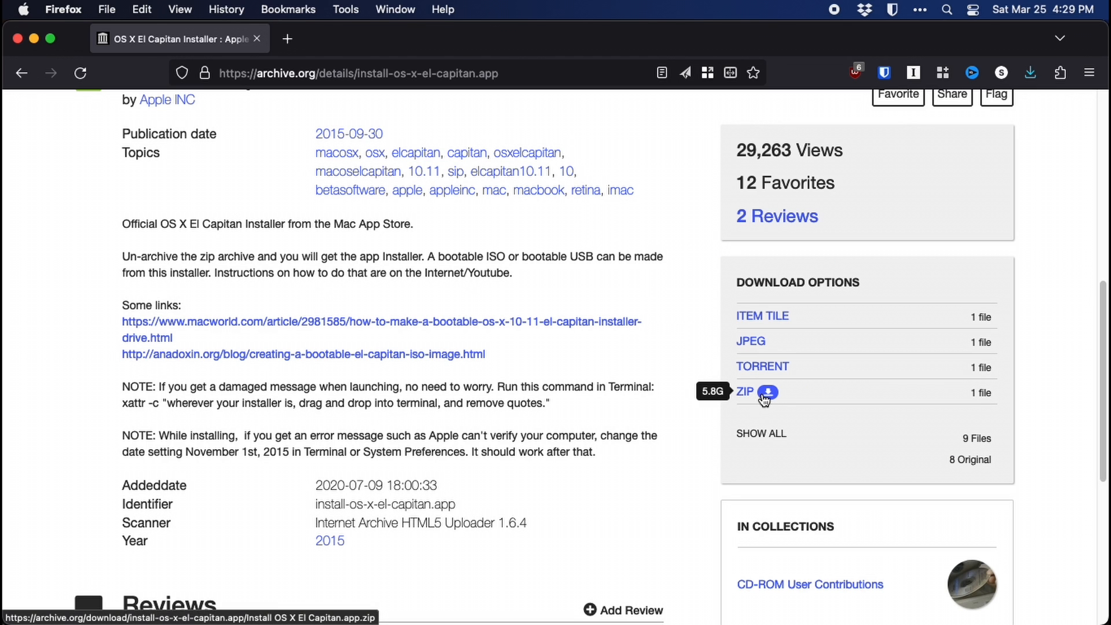
# Step: Download the El Capitan installer ZIP from the Internet Archive into Downloads
pyautogui.click(772, 392)
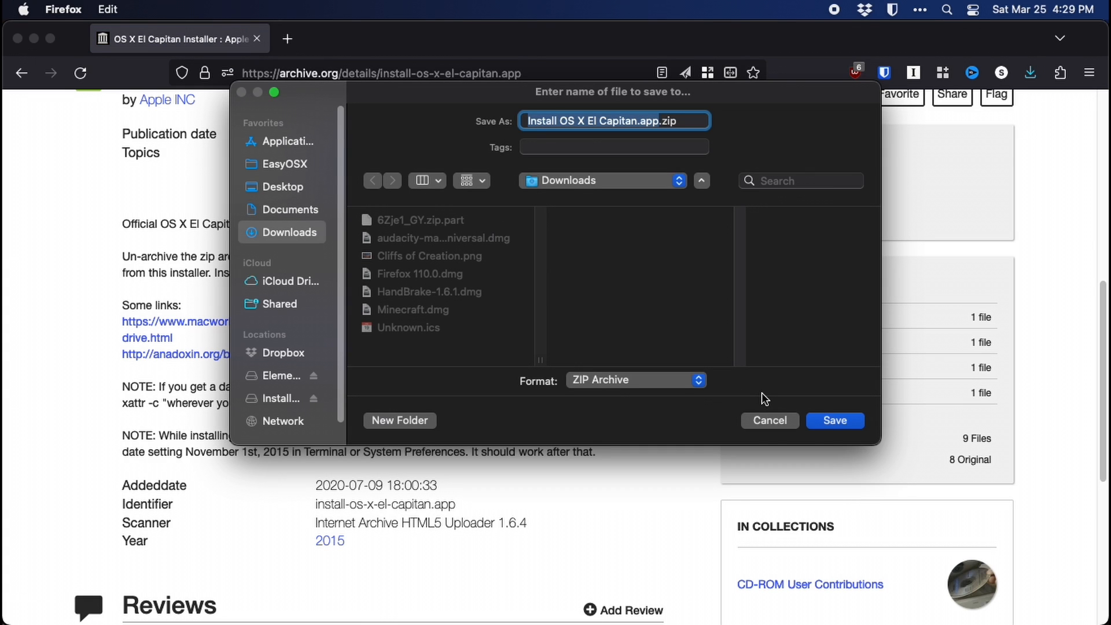
pyautogui.moveTo(849, 428)
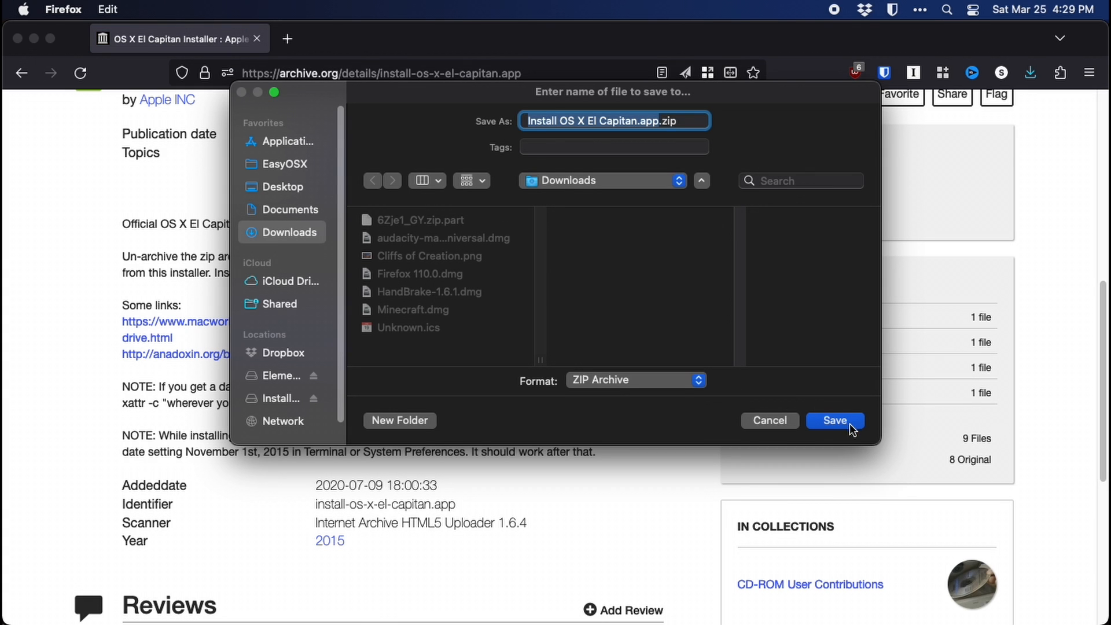
pyautogui.click(835, 421)
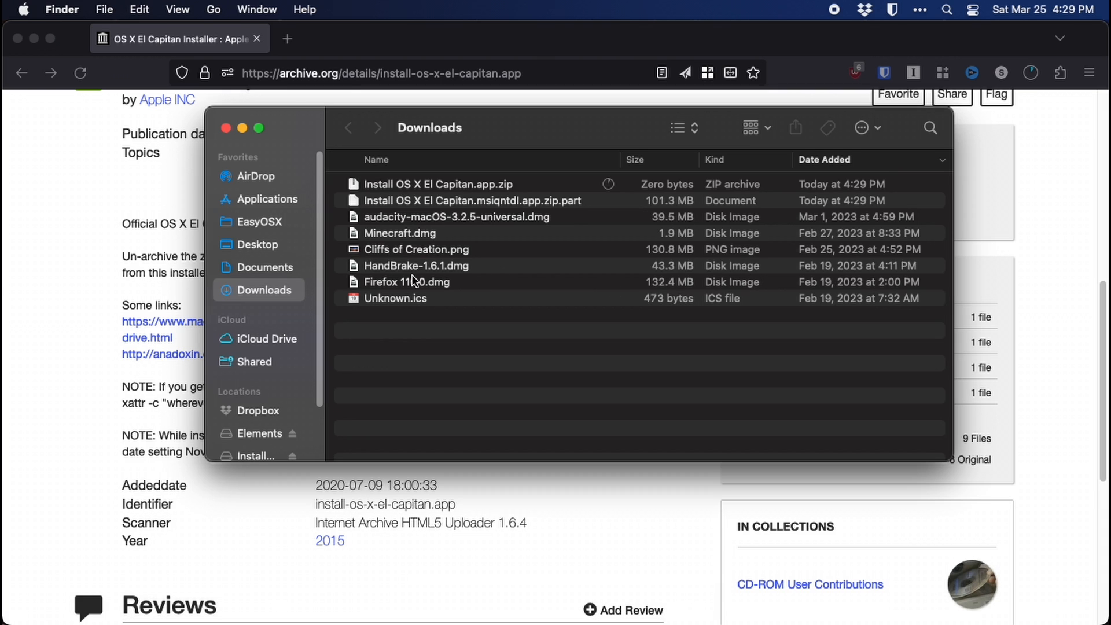
pyautogui.moveTo(385, 219)
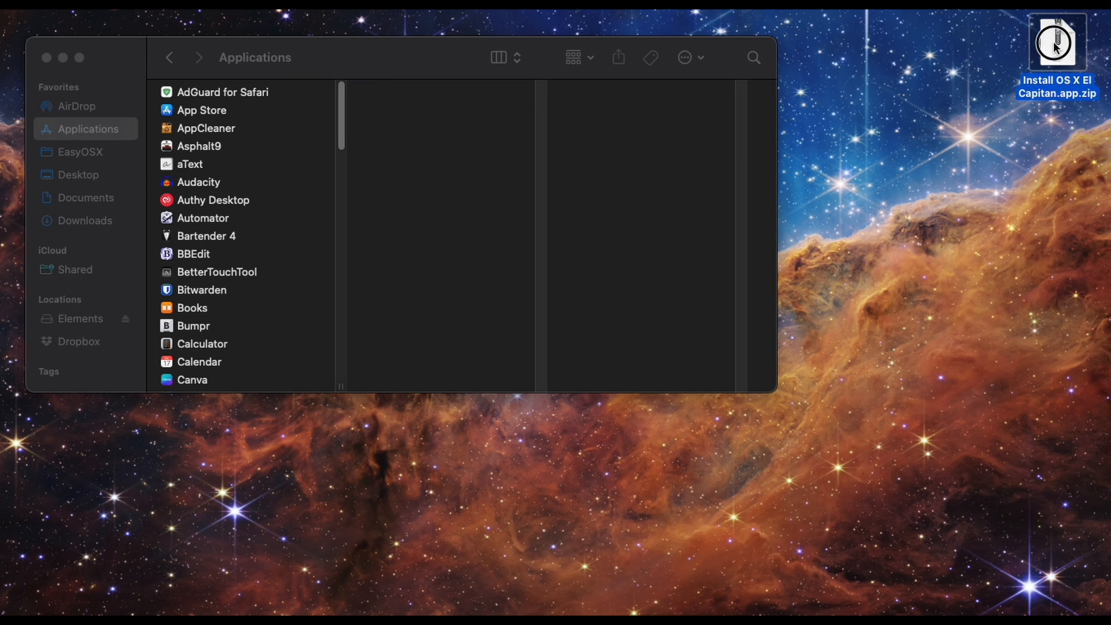
# Step: Unarchive the downloaded El Capitan ZIP so Install OS X El Capitan.app is available
pyautogui.doubleClick(1054, 40)
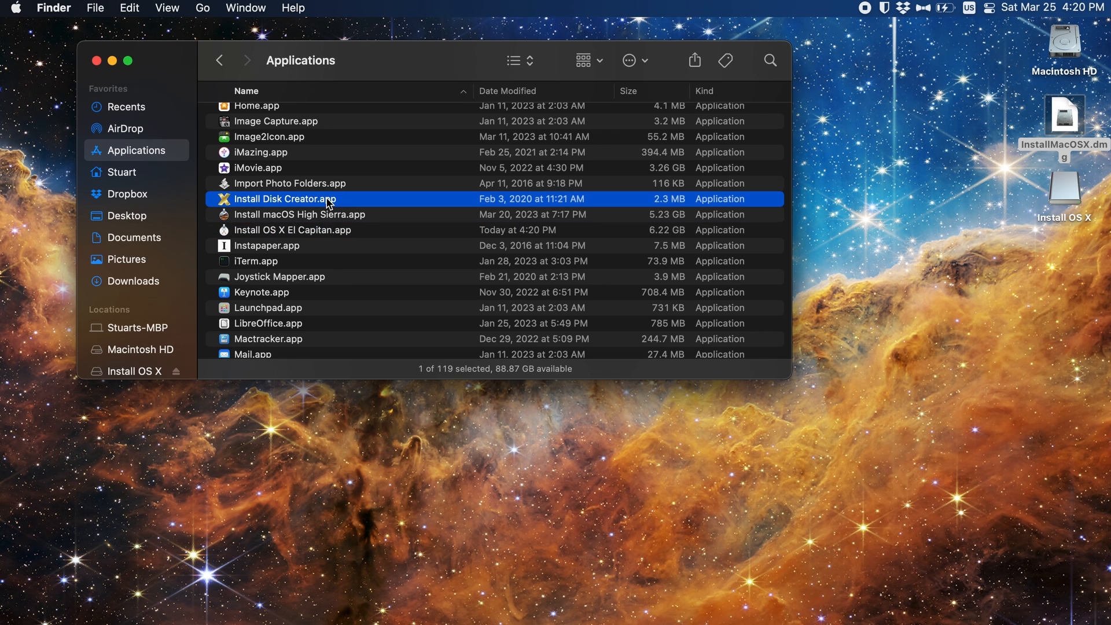
# Step: Launch Install Disk Creator and bring up the file picker for a different macOS installer
pyautogui.doubleClick(284, 199)
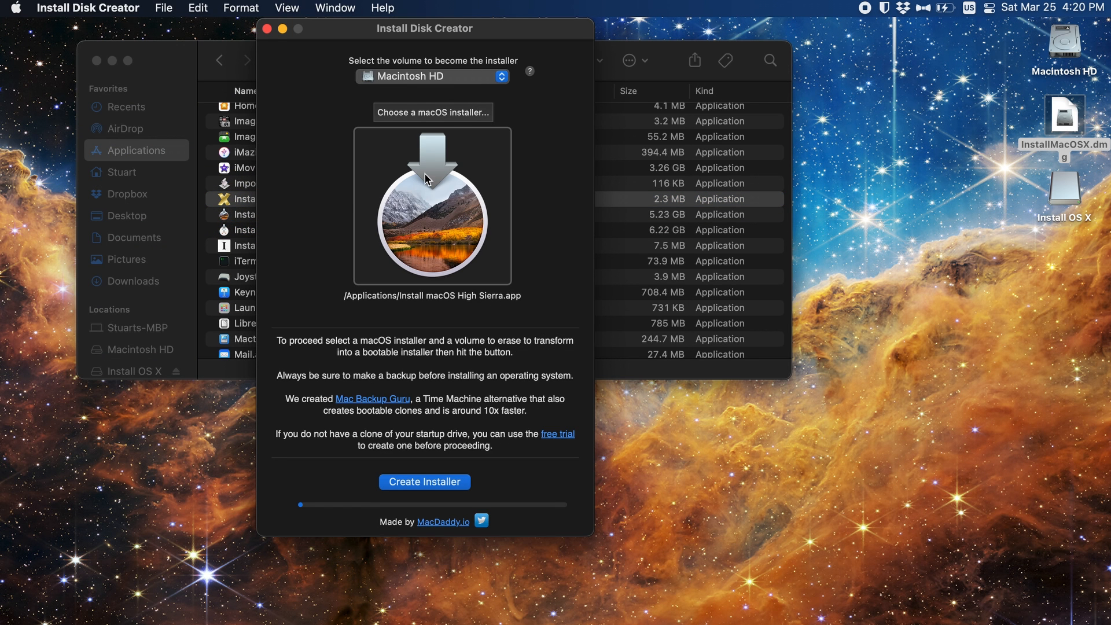
pyautogui.moveTo(422, 191)
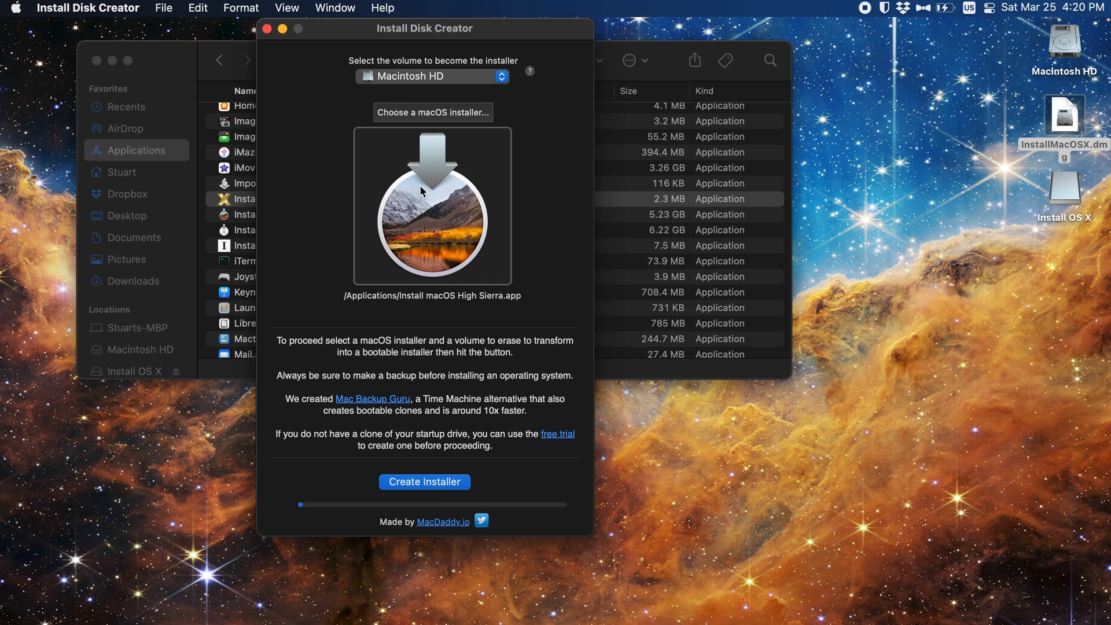
pyautogui.moveTo(427, 120)
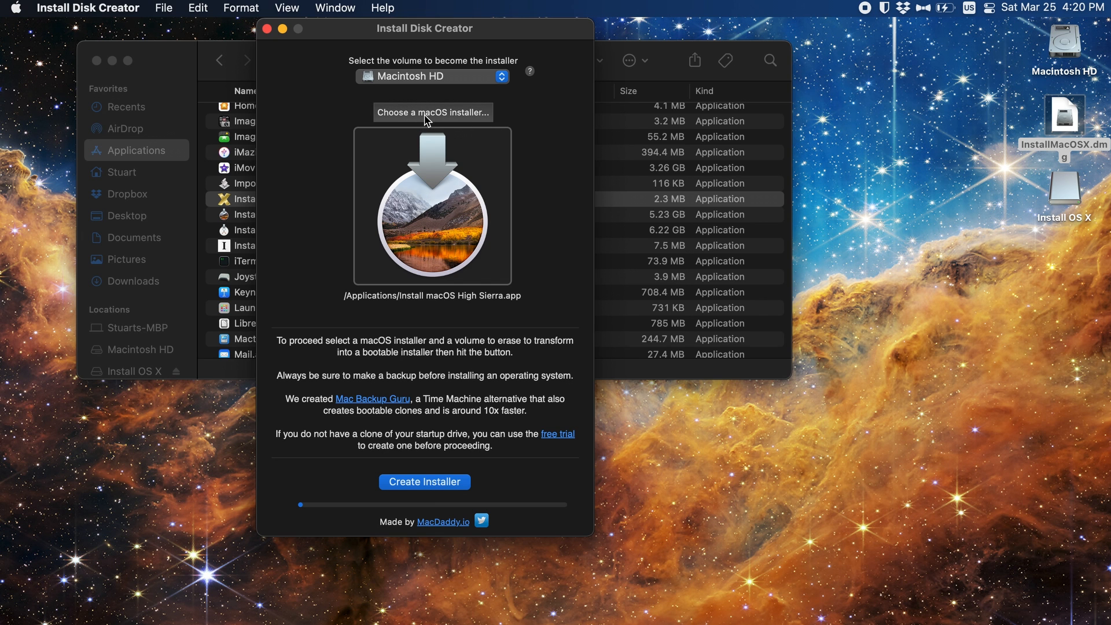
pyautogui.click(432, 112)
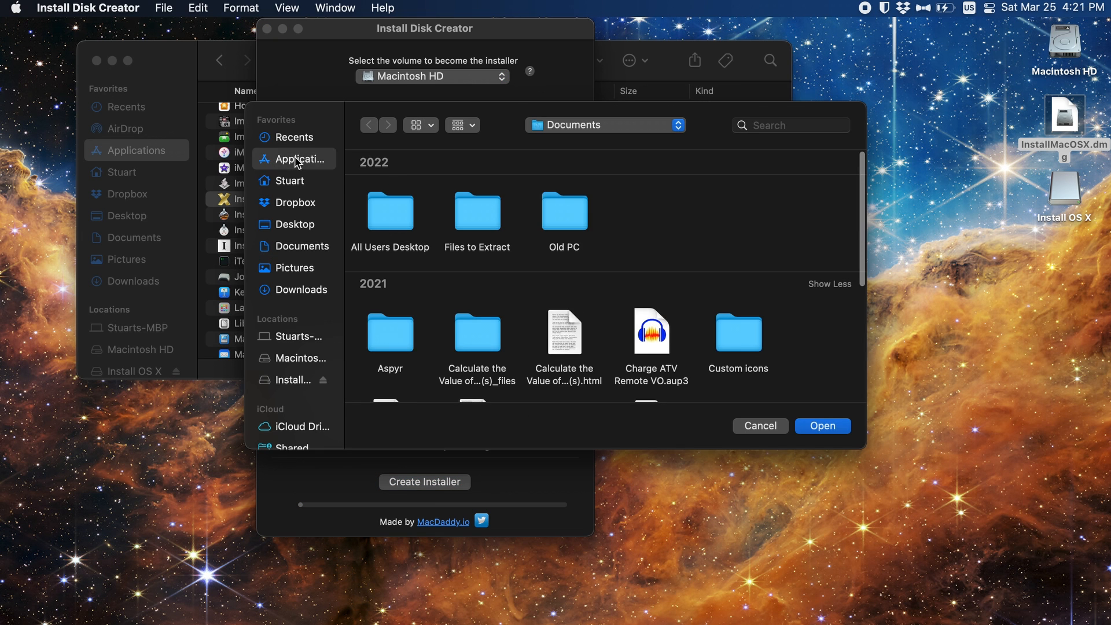